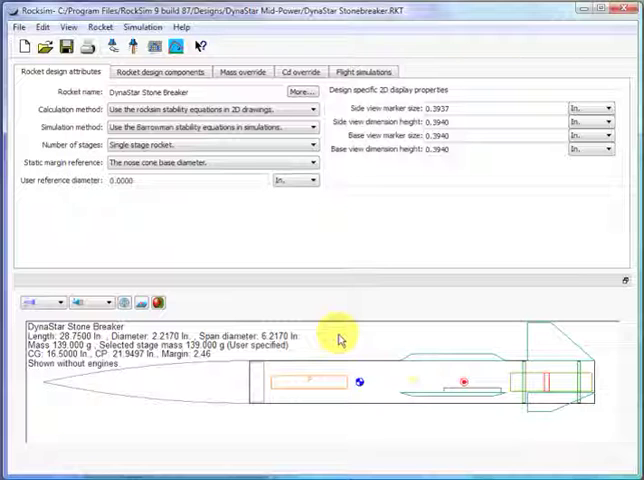
pyautogui.moveTo(325, 335)
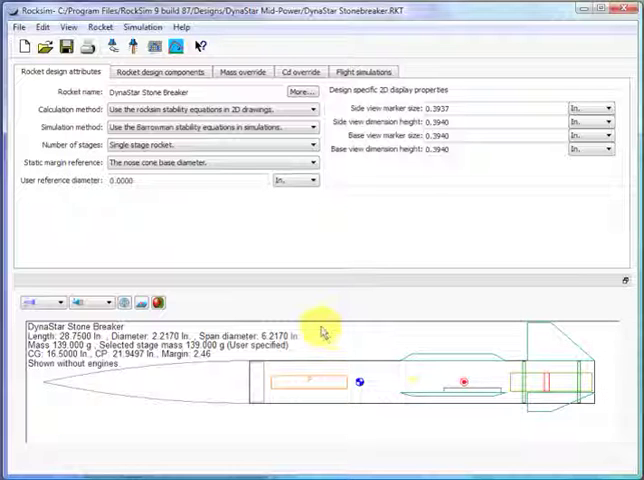
pyautogui.moveTo(18, 27)
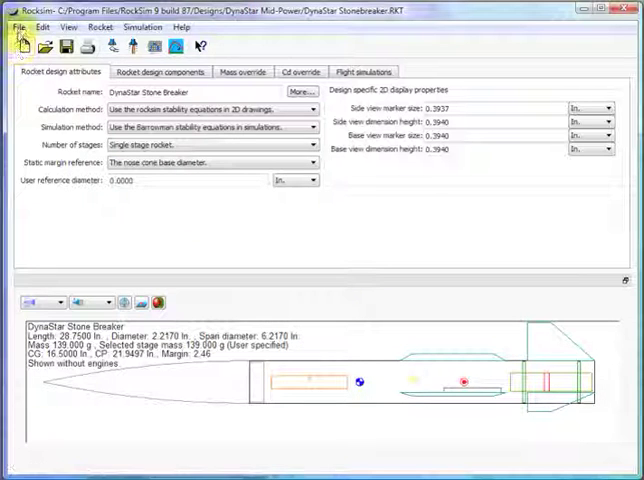
# Step: Open the File menu over the DynaStar Stone Breaker design
pyautogui.click(14, 27)
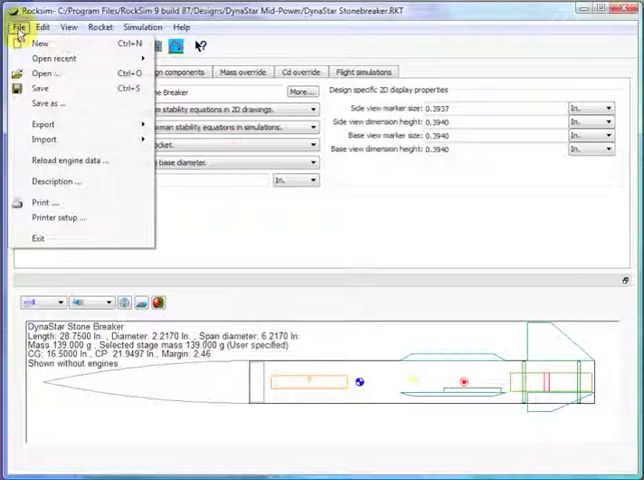
pyautogui.moveTo(60, 160)
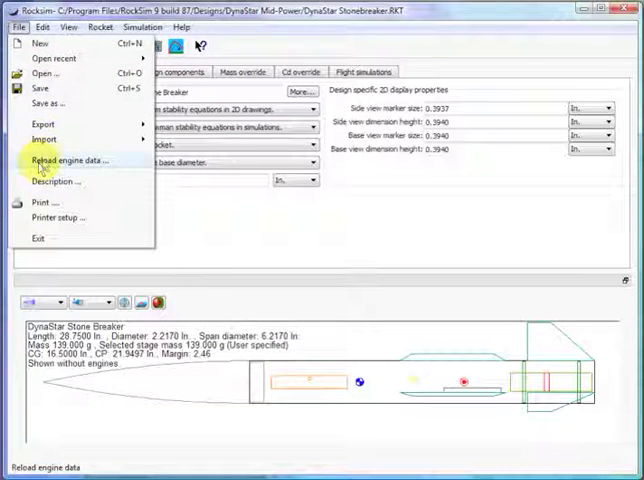
# Step: Search online engine data for Cesaroni, class F, 24 mm motors
pyautogui.click(66, 160)
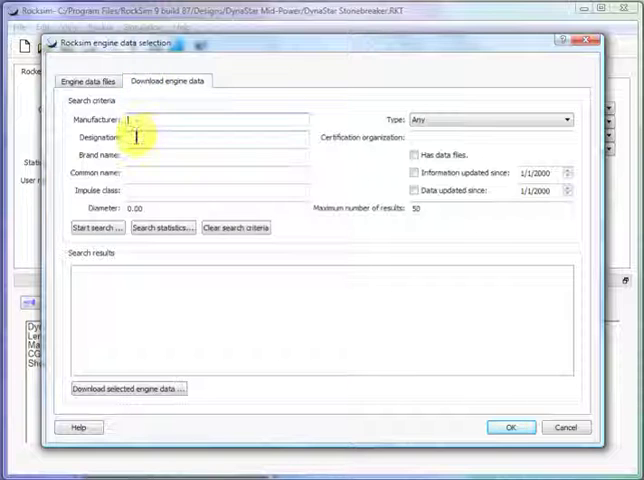
pyautogui.write('c')
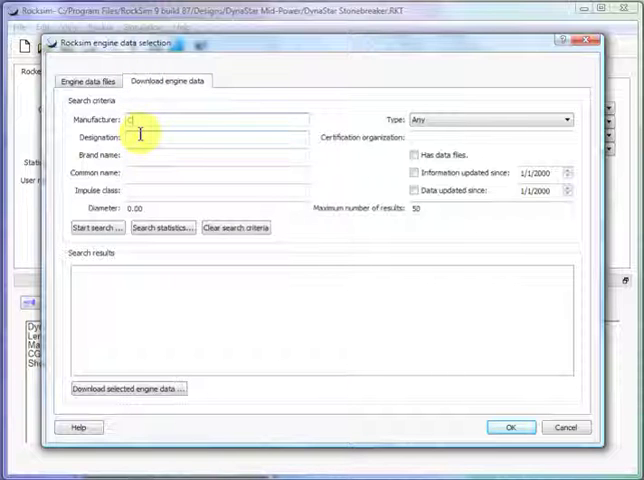
pyautogui.write('Cesaroni')
pyautogui.click(217, 208)
pyautogui.write('24')
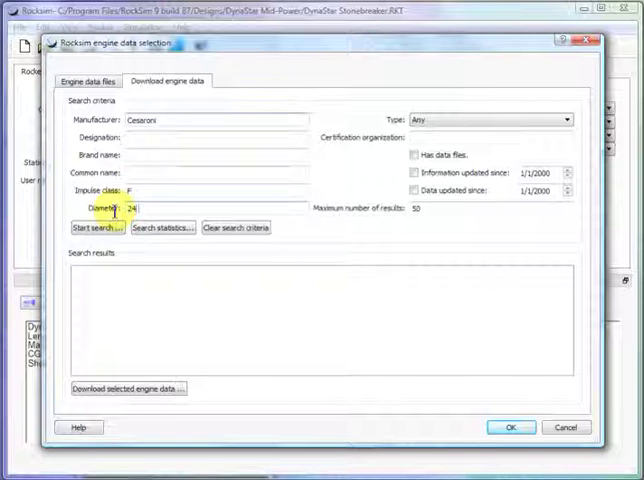
pyautogui.click(88, 227)
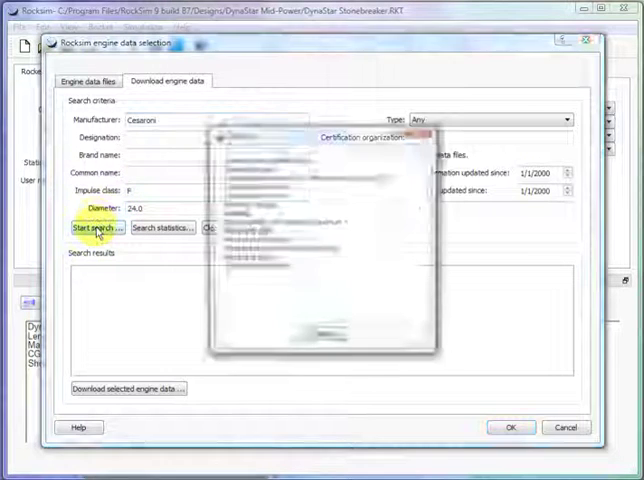
pyautogui.click(162, 227)
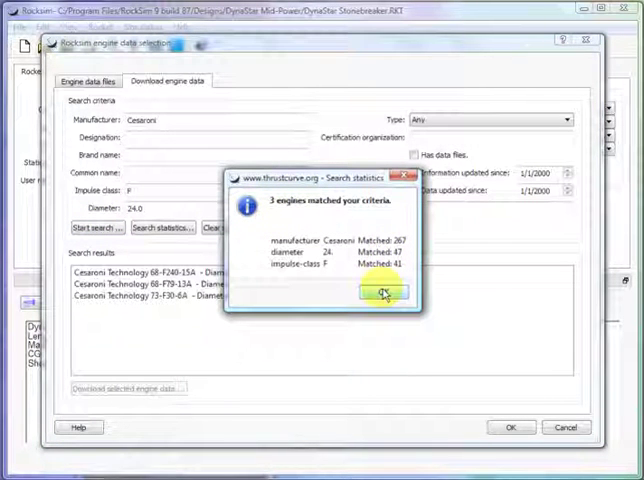
# Step: Dismiss the match summary, select the three Cesaroni results, and download their data
pyautogui.click(378, 293)
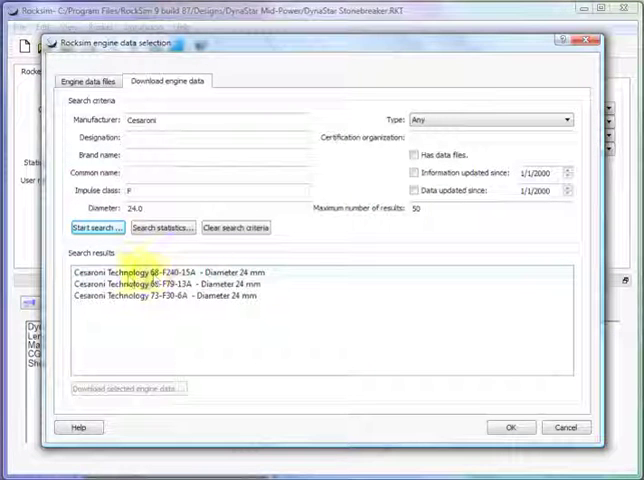
pyautogui.click(160, 272)
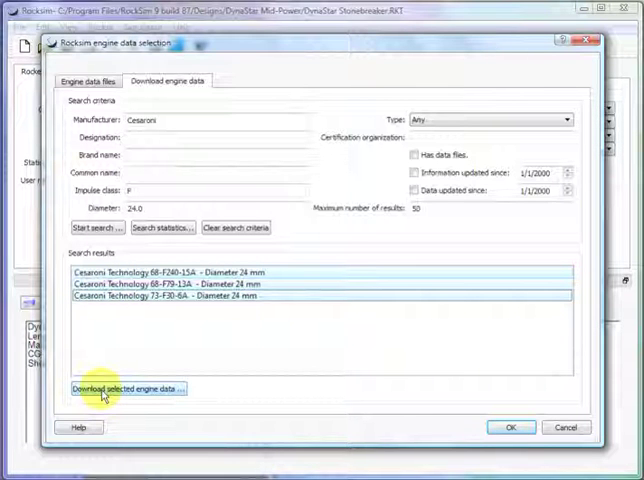
pyautogui.click(124, 388)
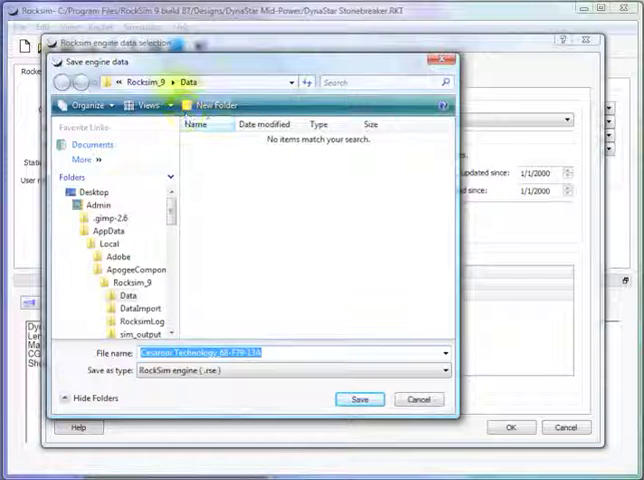
# Step: Save each downloaded Cesaroni engine file into the Rocksim_9\Data folder
pyautogui.click(95, 205)
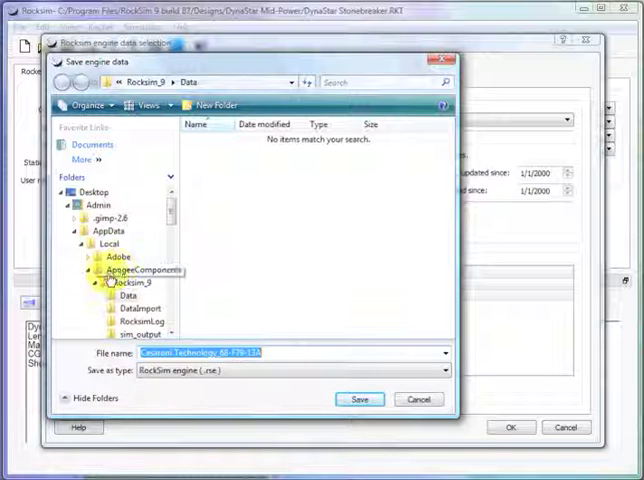
pyautogui.click(117, 285)
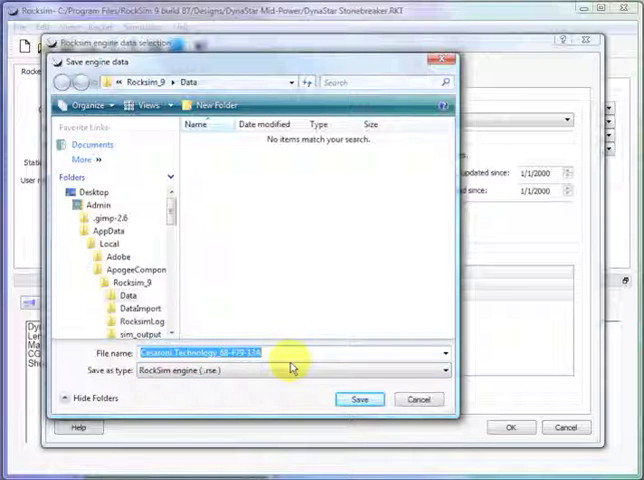
pyautogui.click(358, 399)
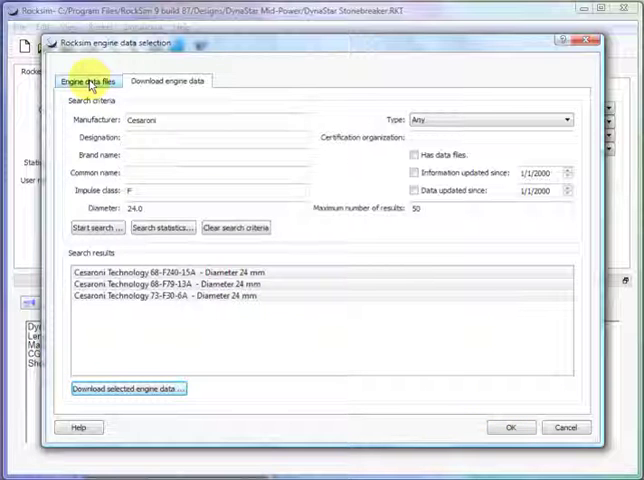
# Step: Add the downloaded Cesaroni engine files, including F79, to the selected engine data files
pyautogui.click(87, 81)
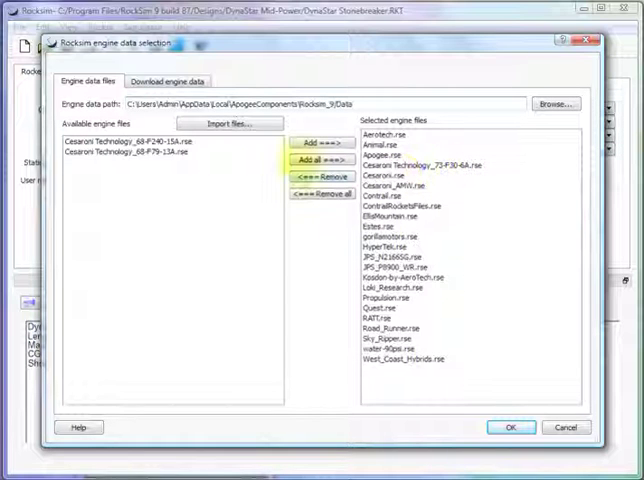
pyautogui.click(120, 141)
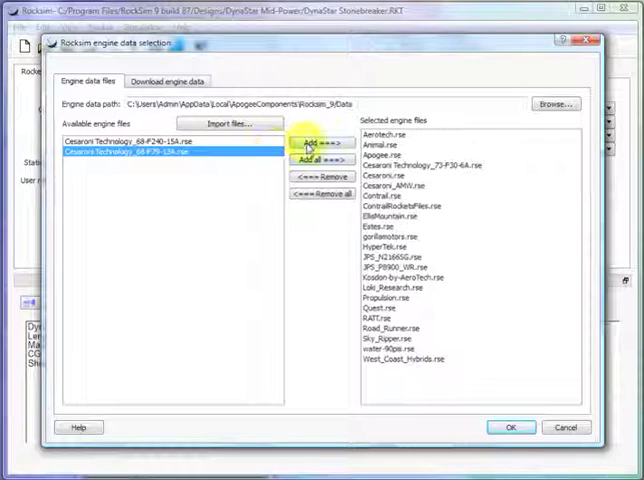
pyautogui.click(318, 160)
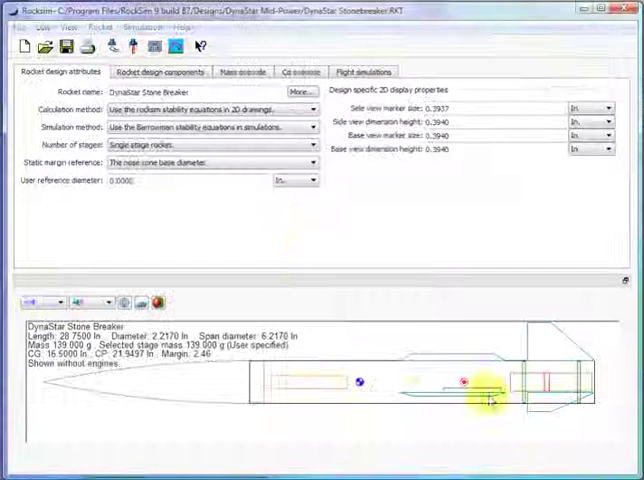
# Step: Open simulation properties and the engine list for the empty 24 mm mount
pyautogui.click(110, 47)
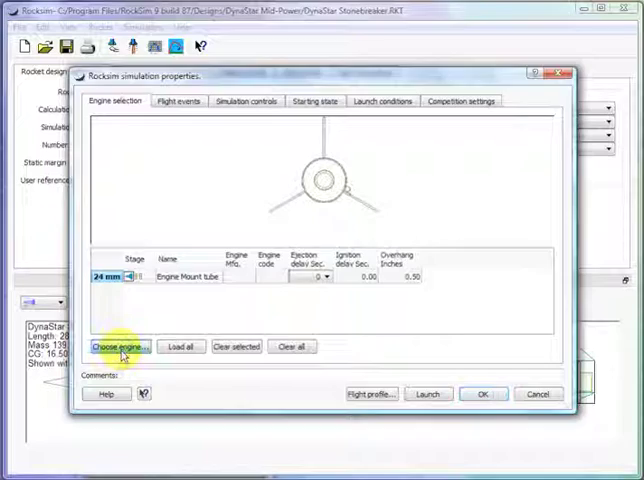
pyautogui.click(117, 346)
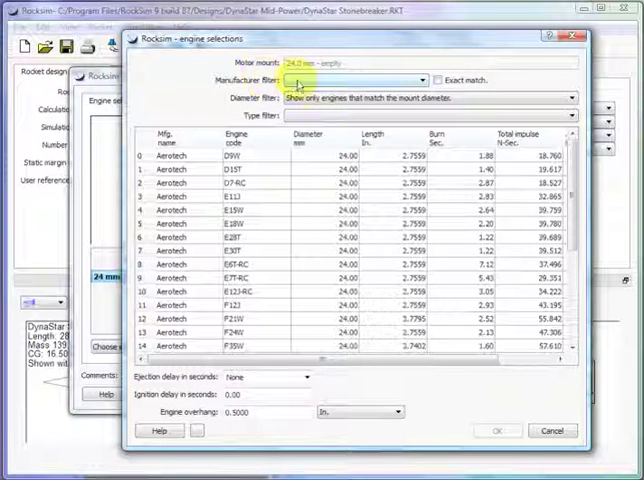
# Step: Scroll the 24 mm engine list to find the CTI 68-F240, 68-F79 and 73-F30
pyautogui.click(422, 80)
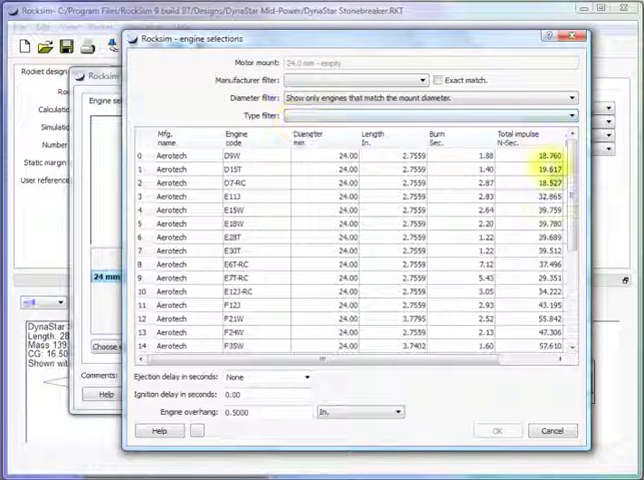
pyautogui.scroll(-3)
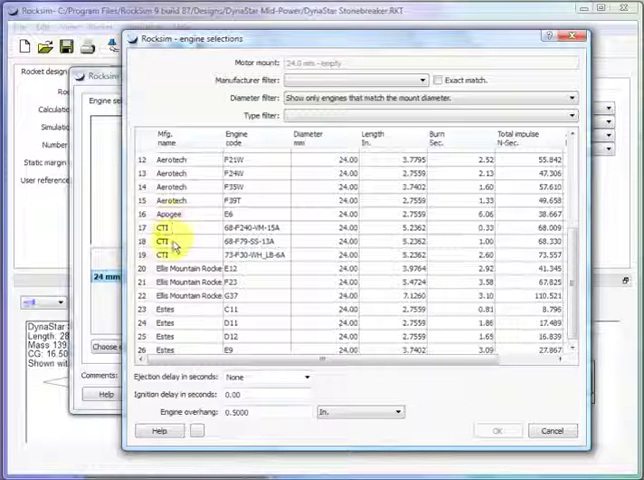
pyautogui.moveTo(250, 78)
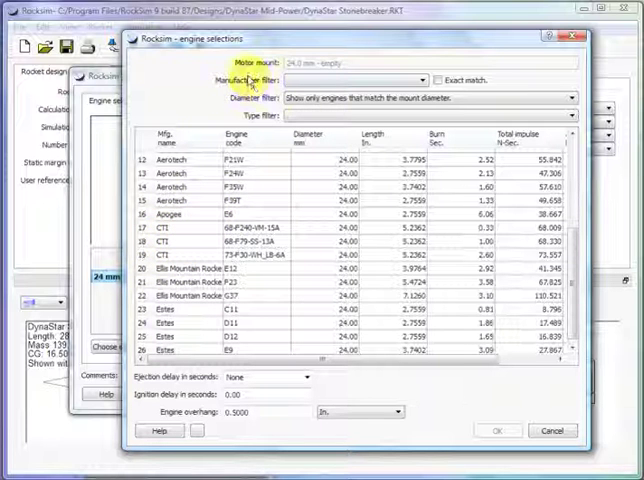